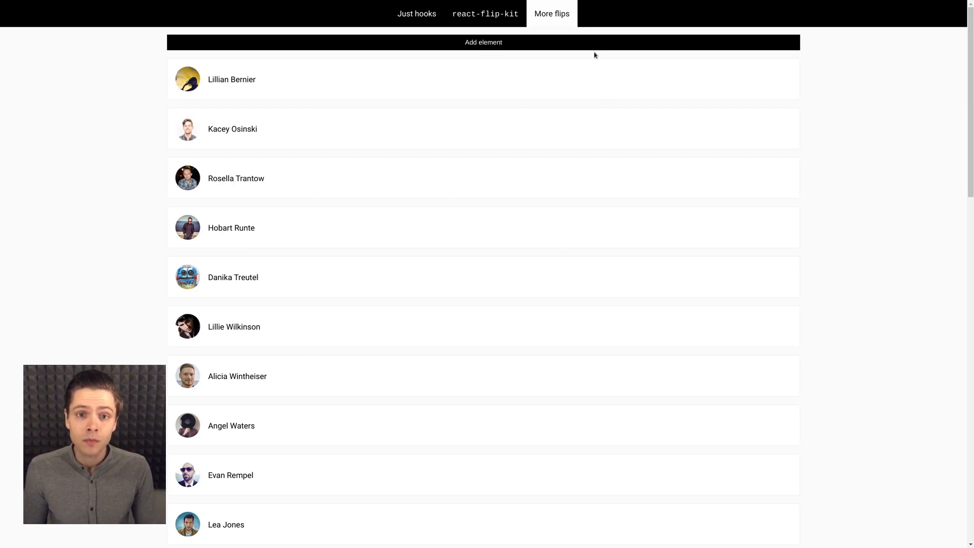
- Insert two new people at the top of the list via the Add element bar
click(483, 42)
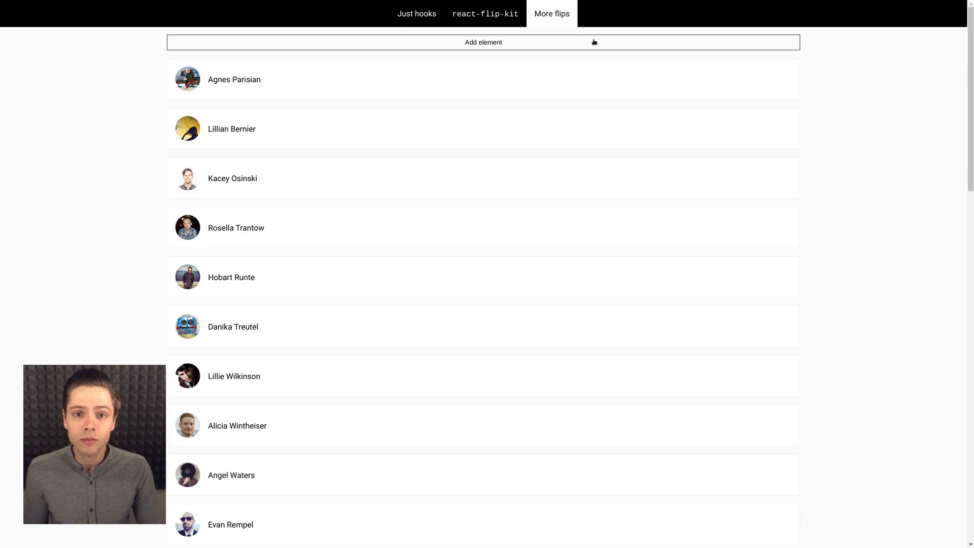
click(483, 43)
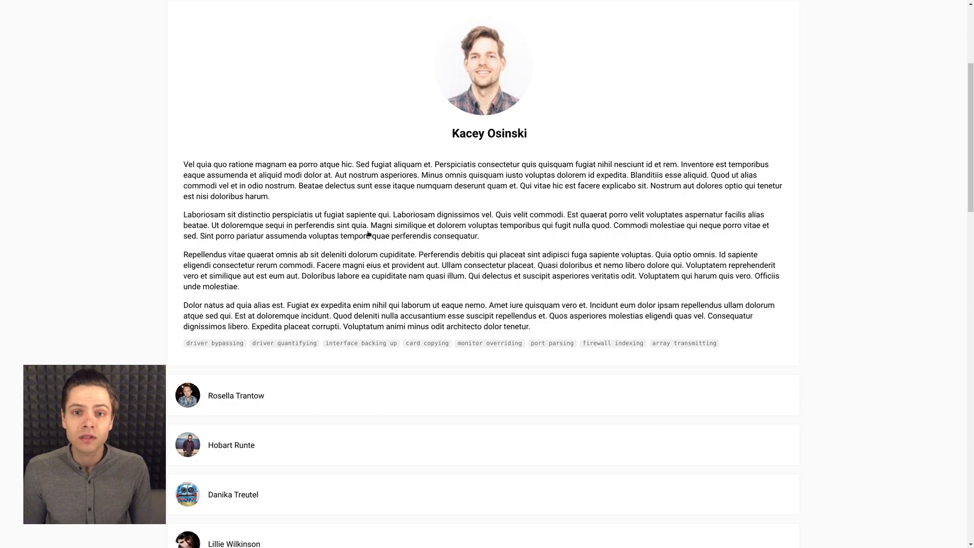
mouse_move(372, 409)
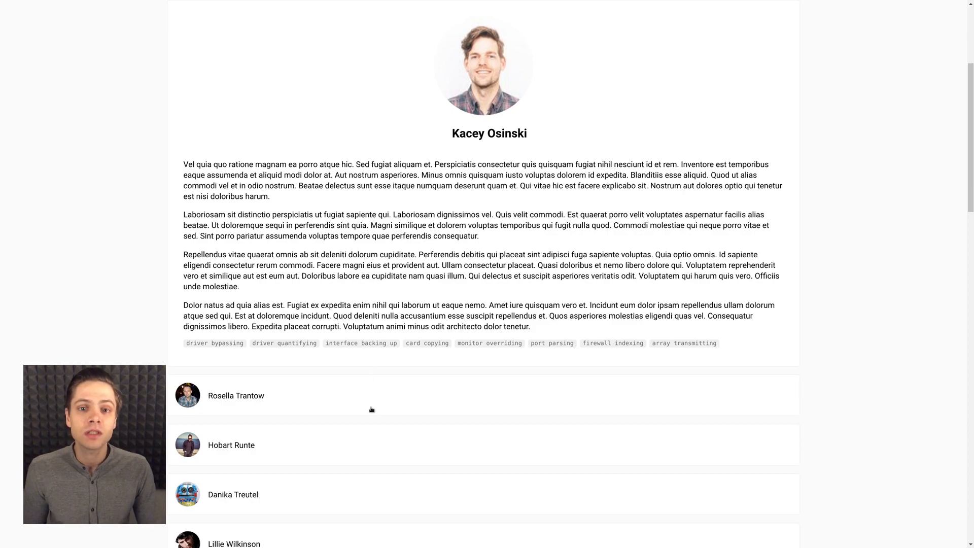
click(236, 396)
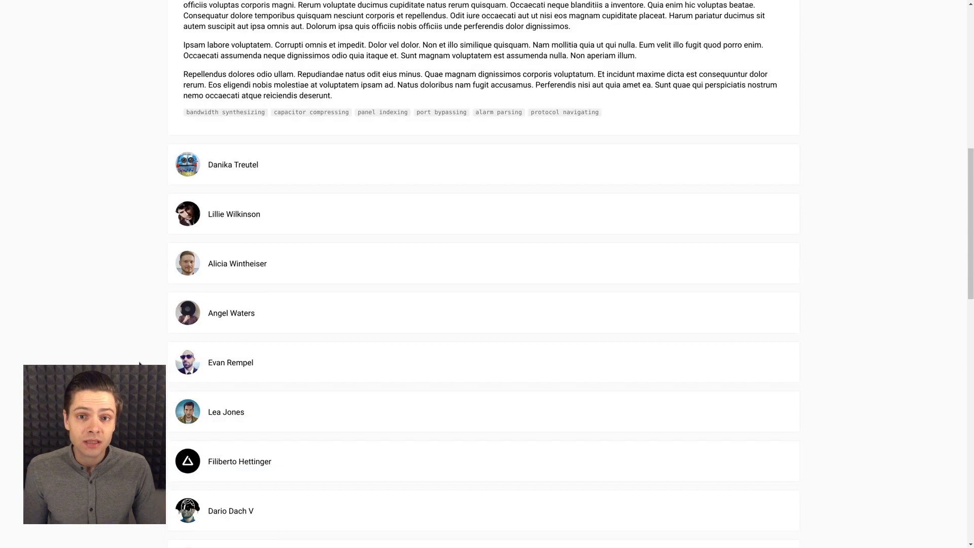
click(226, 412)
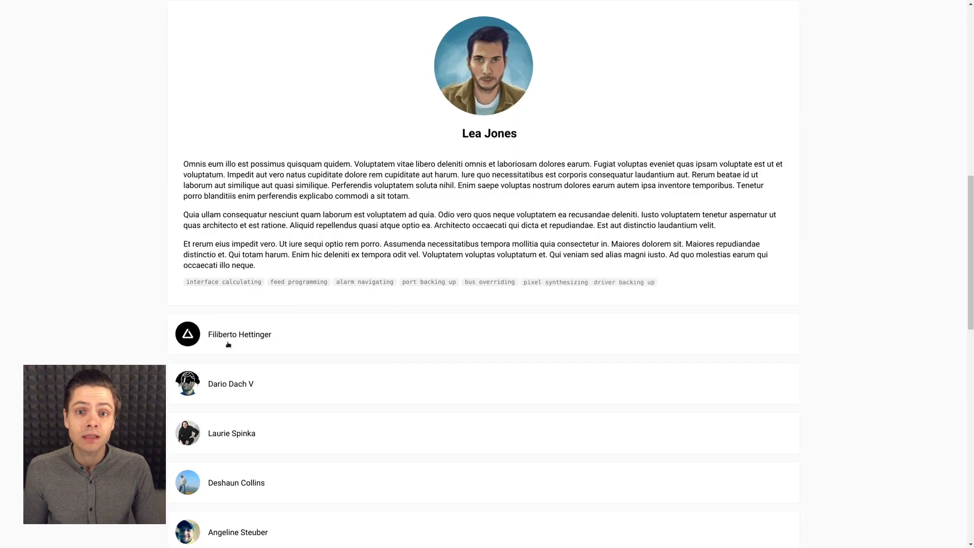